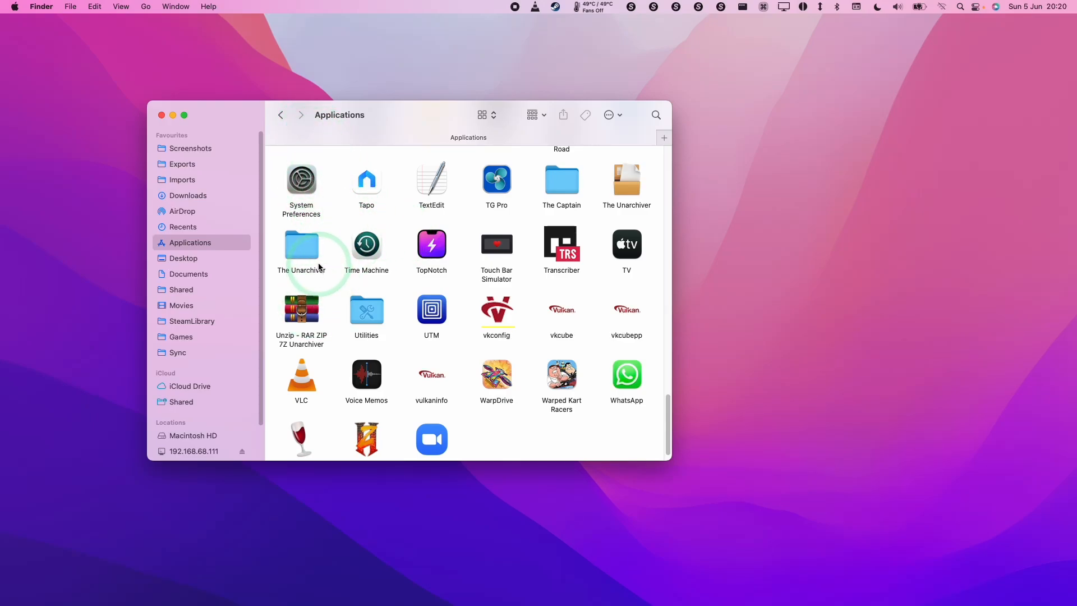
mouse_move(397, 236)
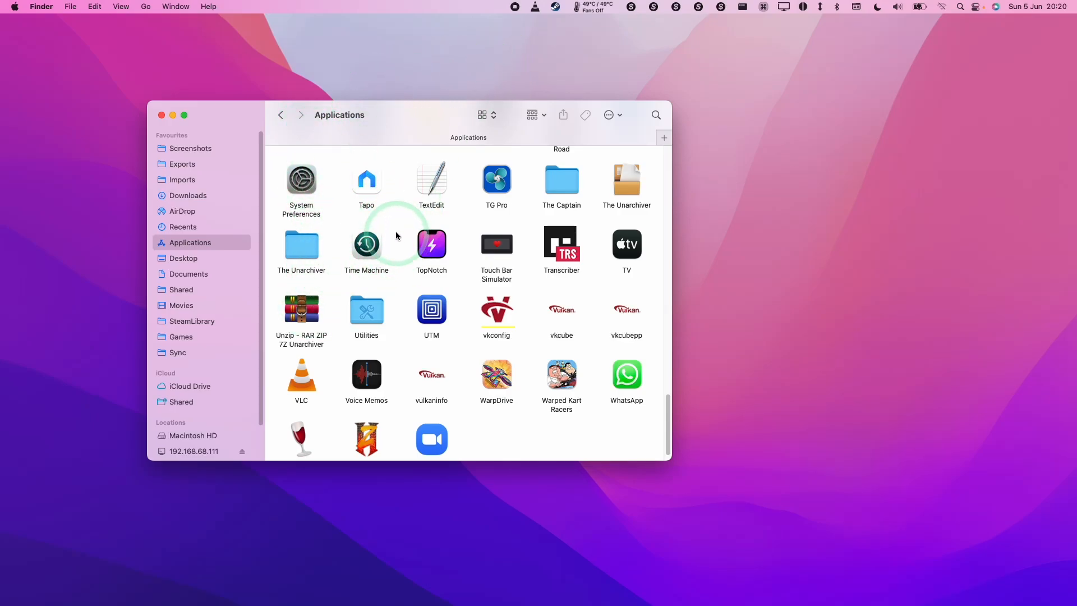
mouse_move(276, 386)
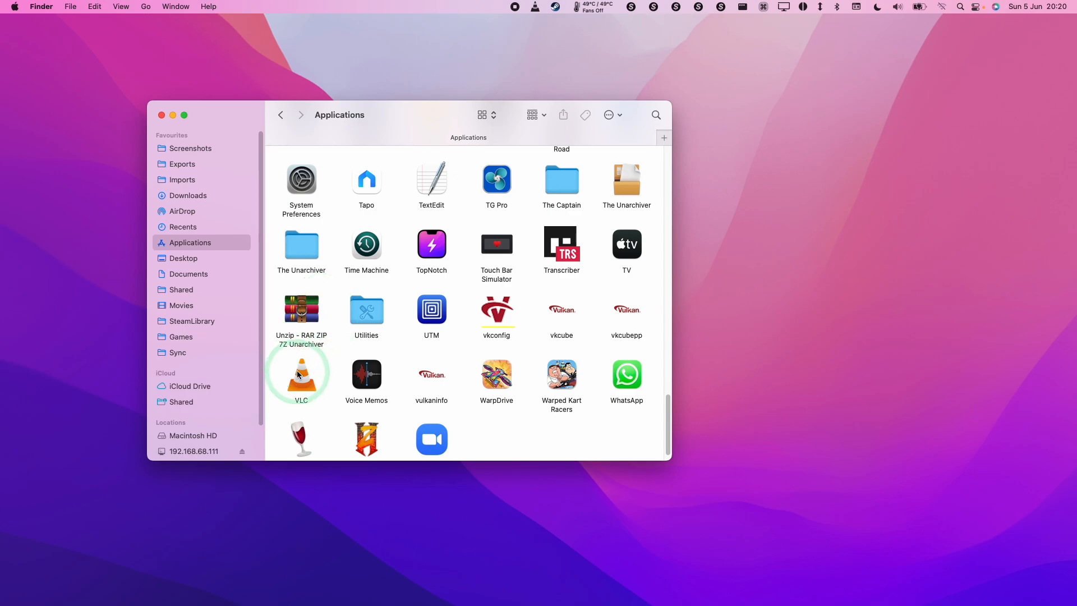
Step: Launch VLC from the Applications folder and move its window lower on screen
left_click(301, 374)
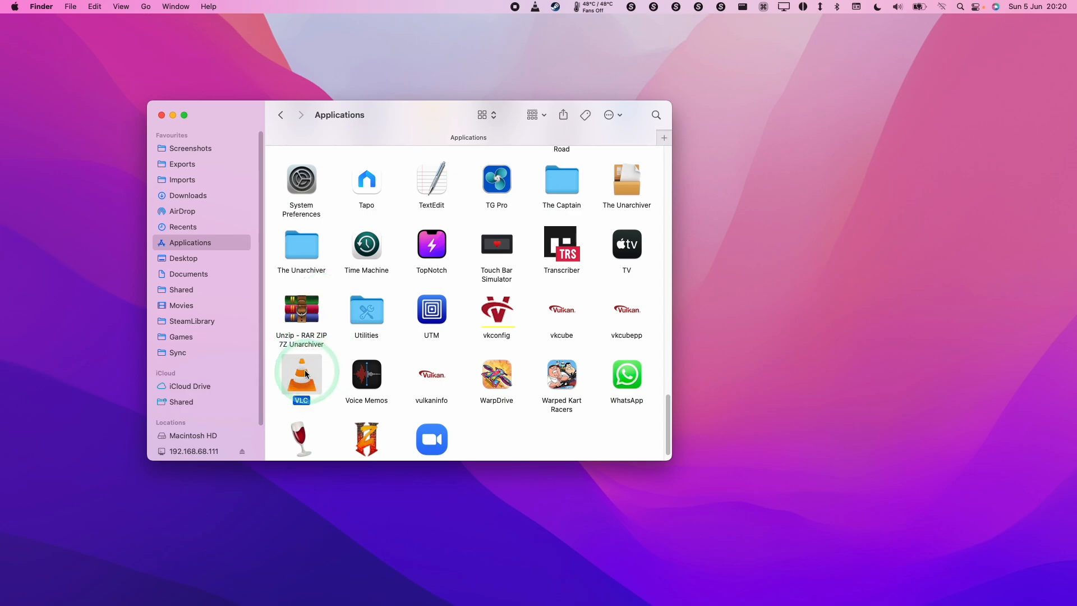
double_click(300, 375)
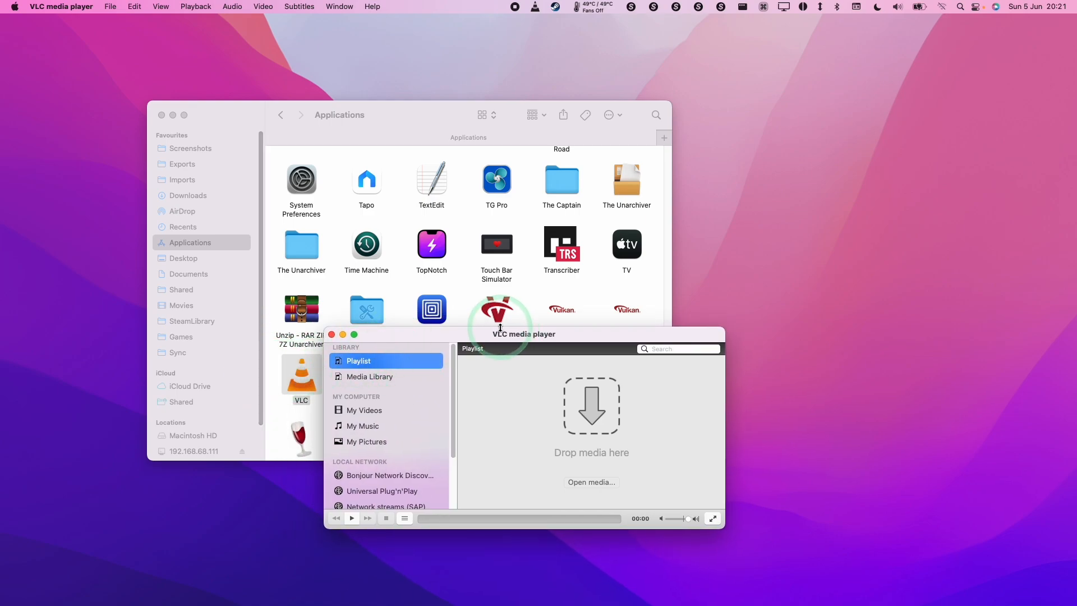
mouse_move(775, 251)
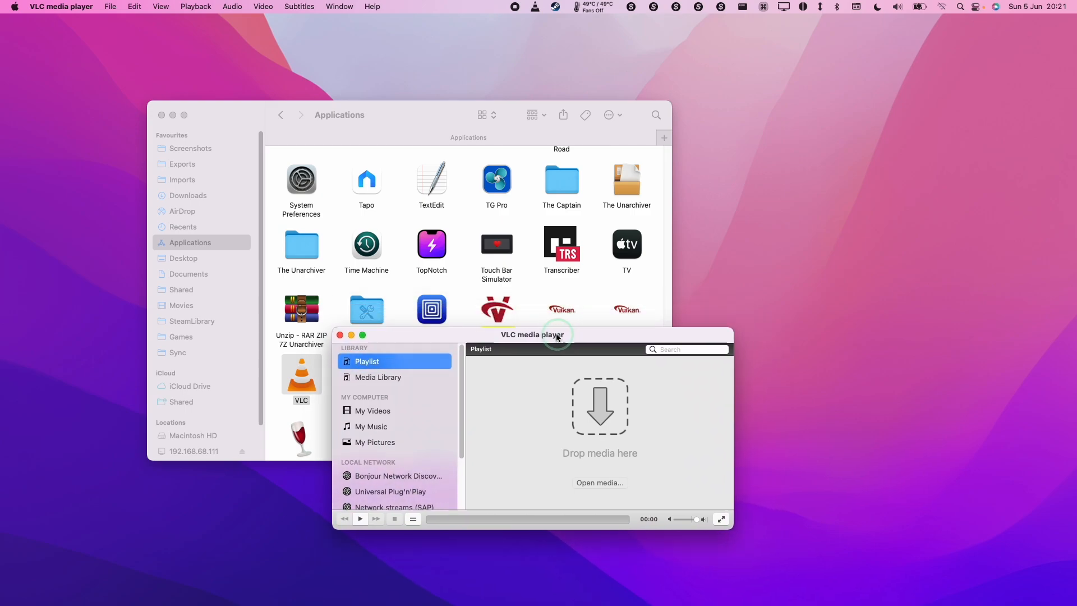
left_click_drag(557, 335, 524, 325)
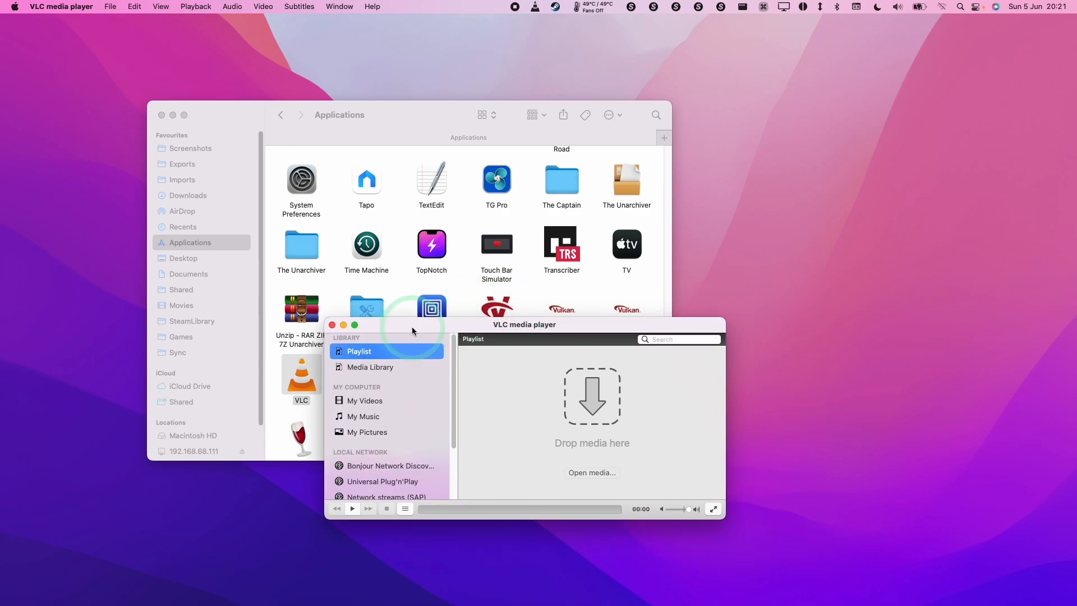
mouse_move(442, 327)
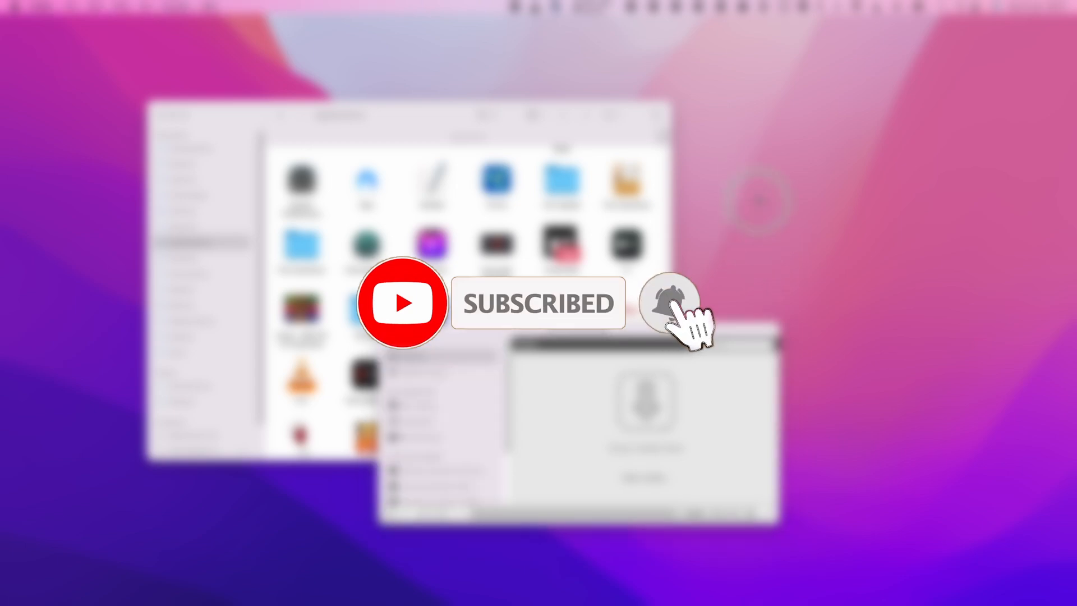
Step: Search 'terminal' in Spotlight to open a Terminal window
left_click(670, 302)
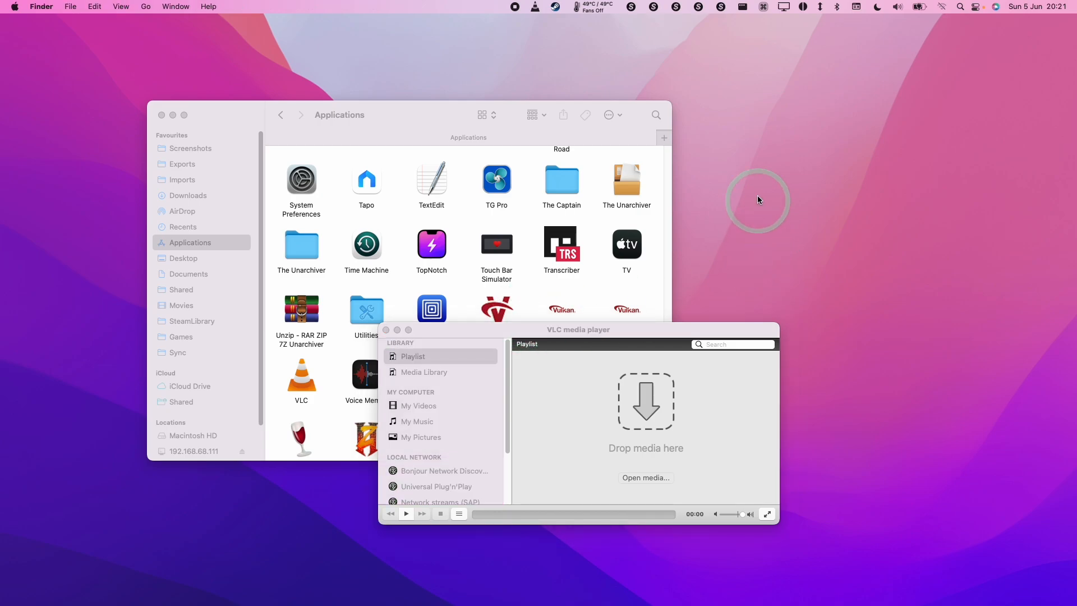
mouse_move(961, 8)
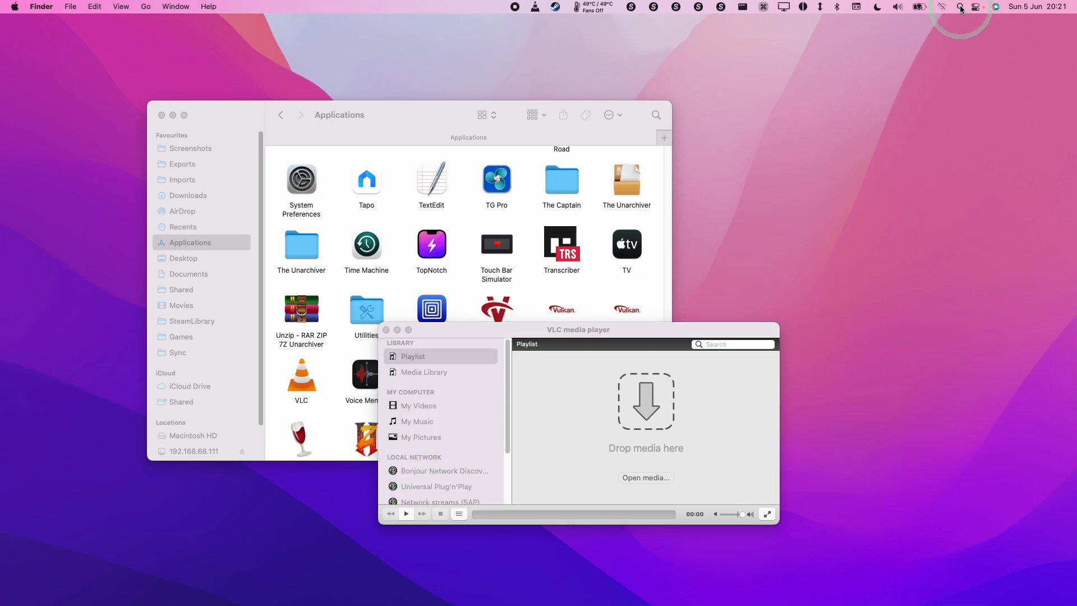
left_click(954, 6)
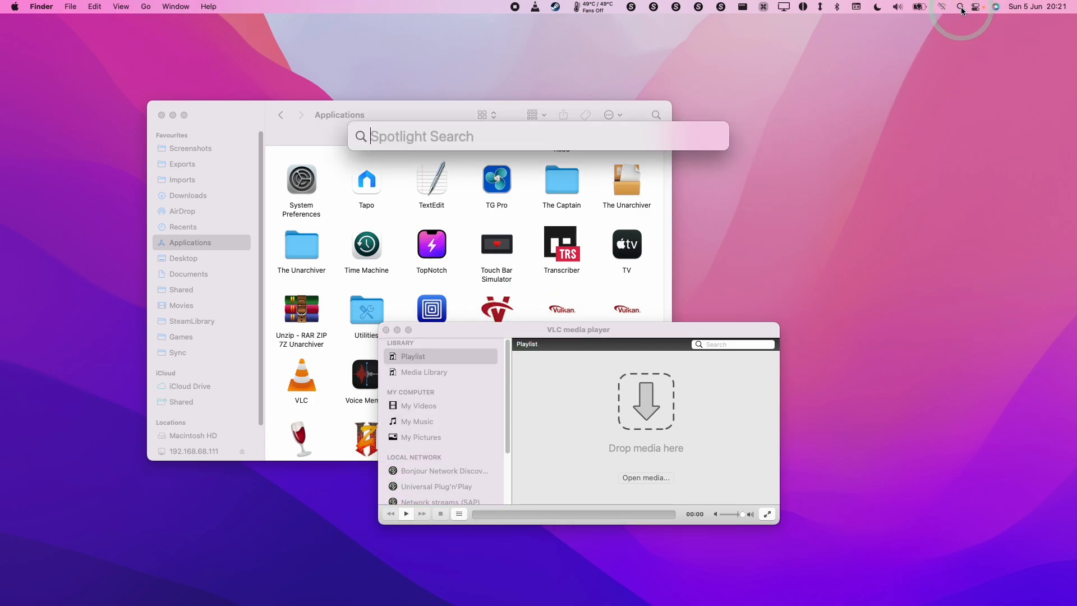
type("terminal")
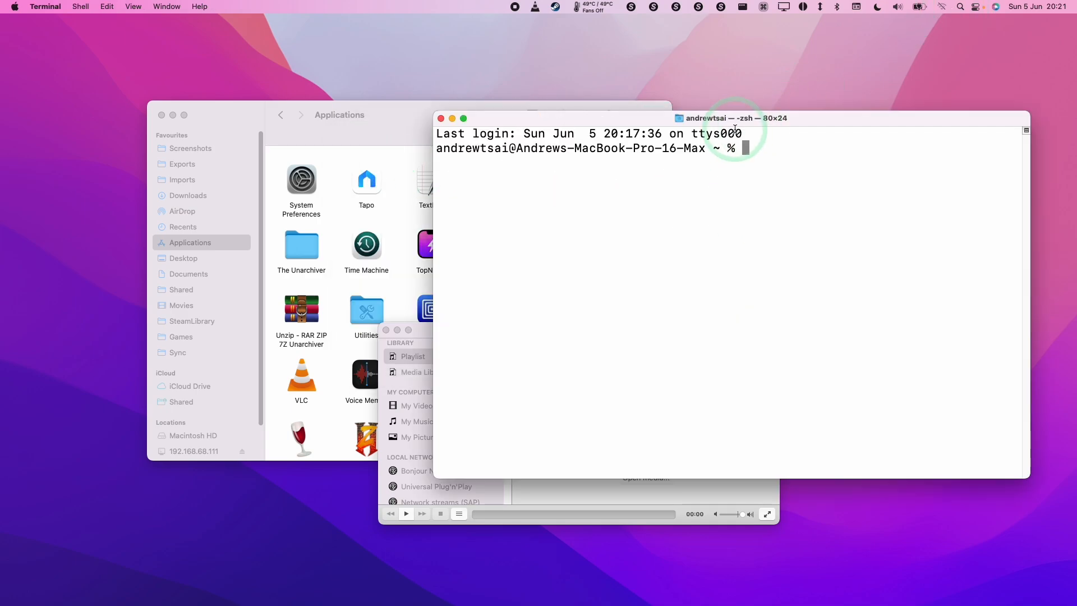
mouse_move(911, 209)
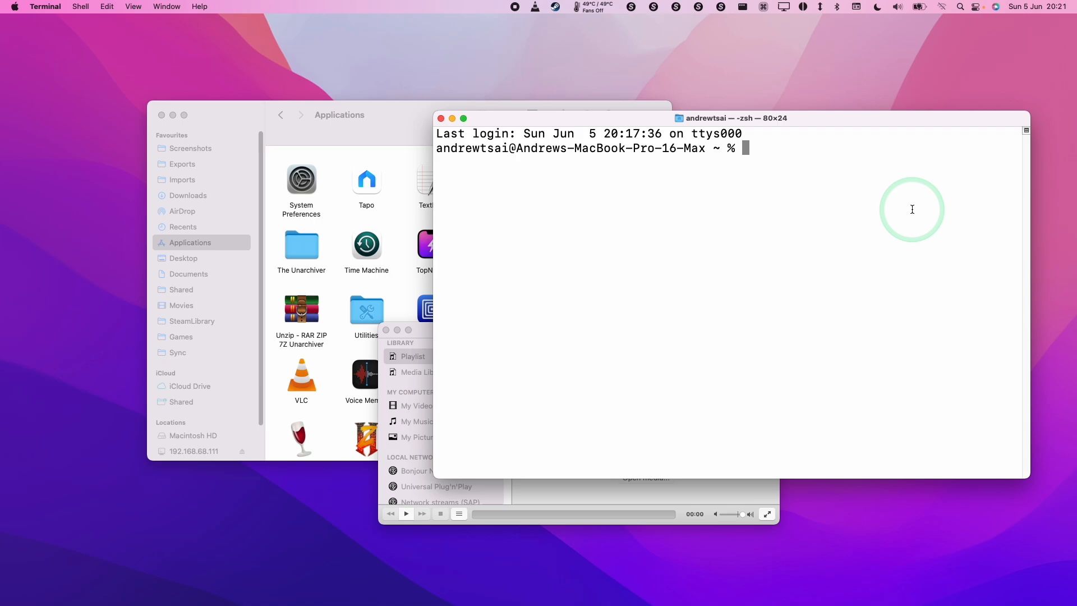
Step: Run 'open -n -a VLC.app' to start a second VLC instance
type("open -n")
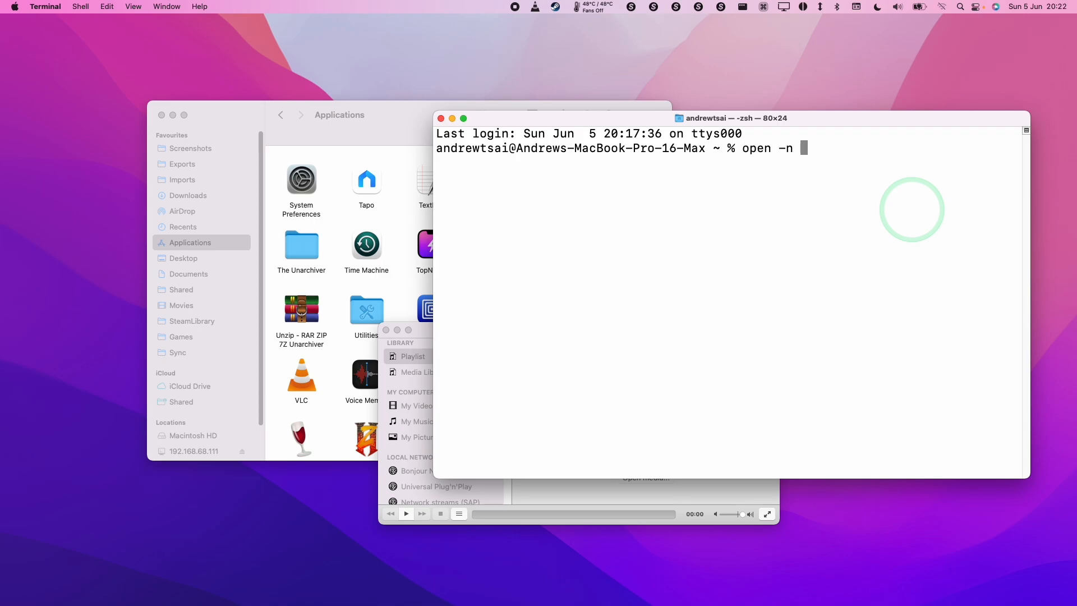
type("-a")
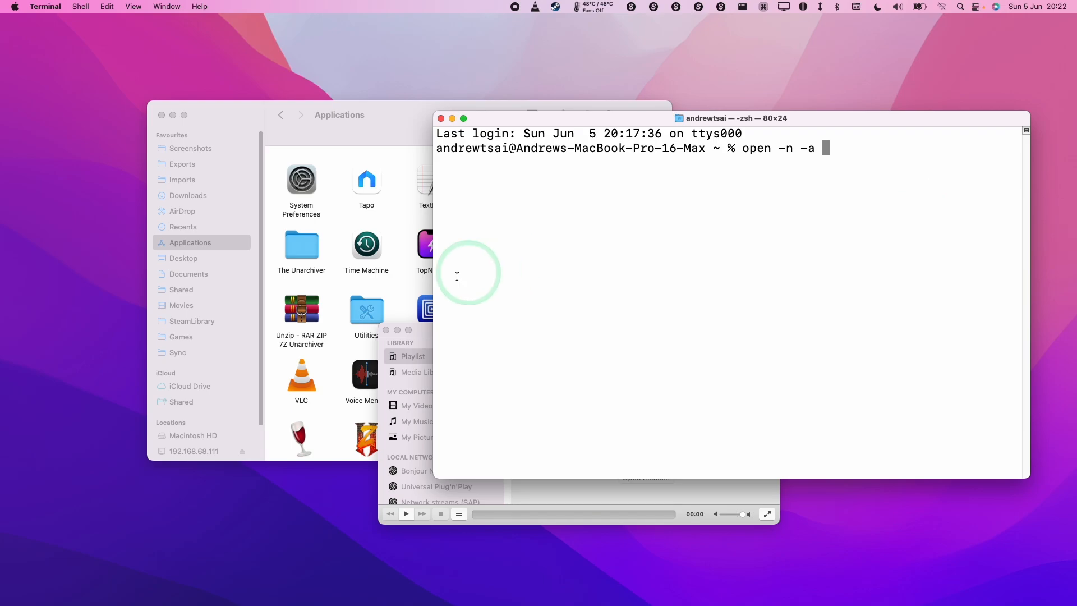
mouse_move(413, 336)
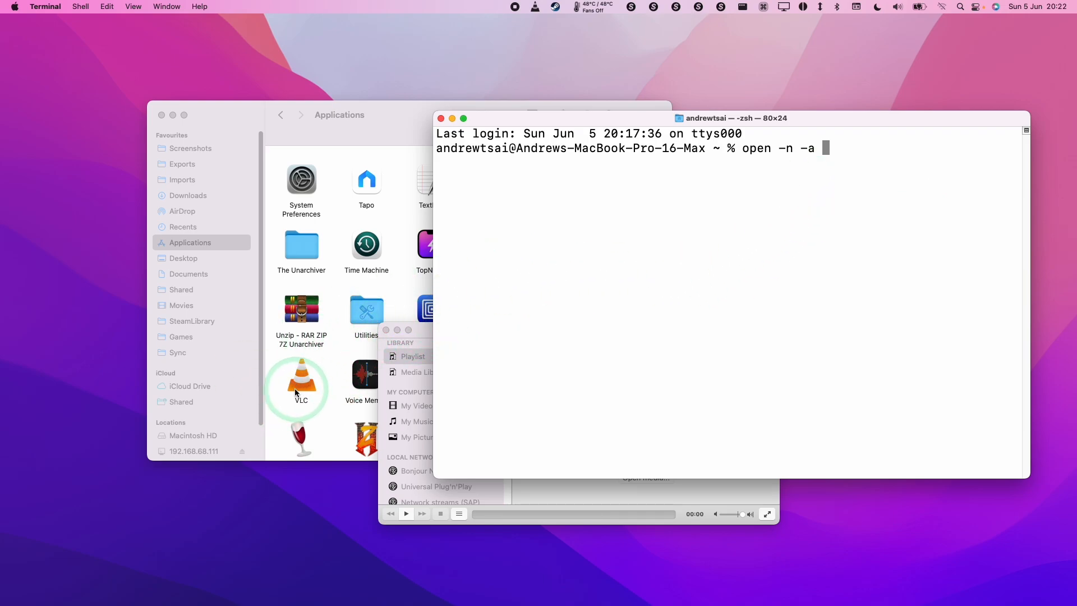
type("VLC")
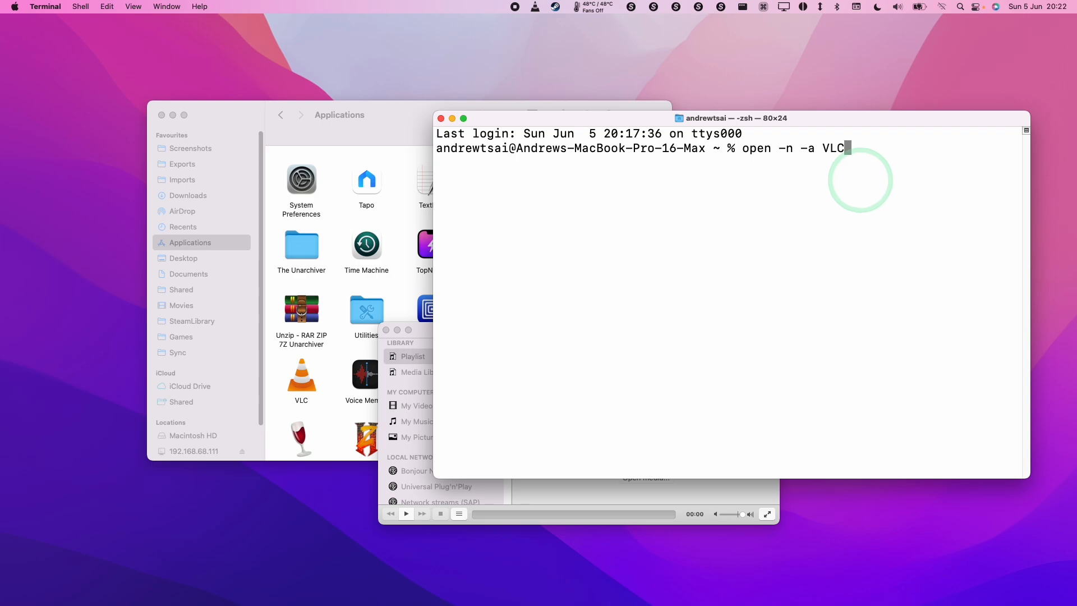
type(".app")
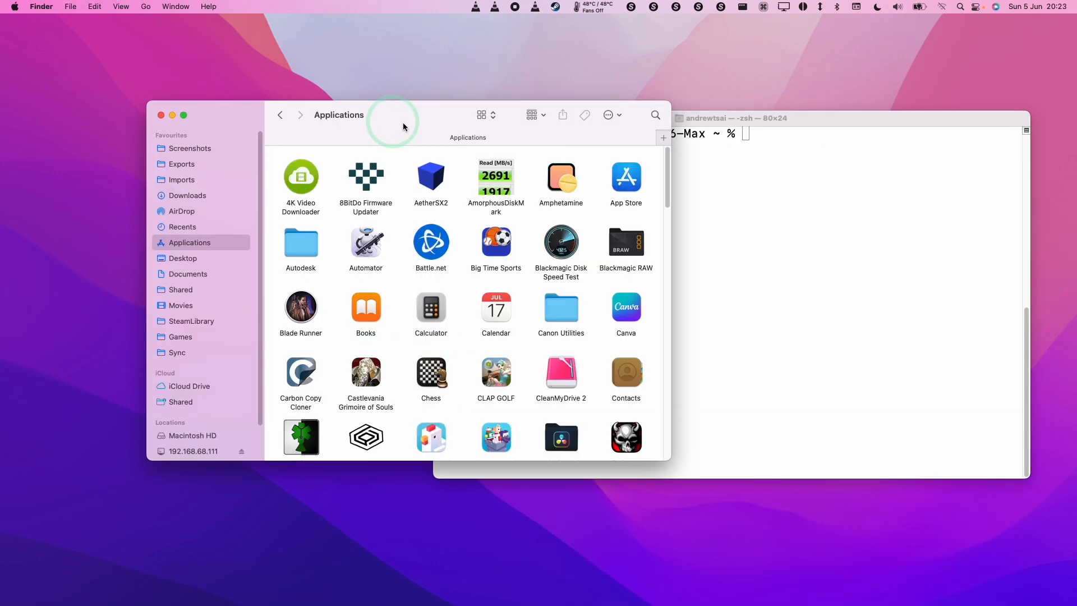
Step: Launch AetherSX2 from Applications, then type 'open -n -a AetherSX2.app' in Terminal
left_click(431, 175)
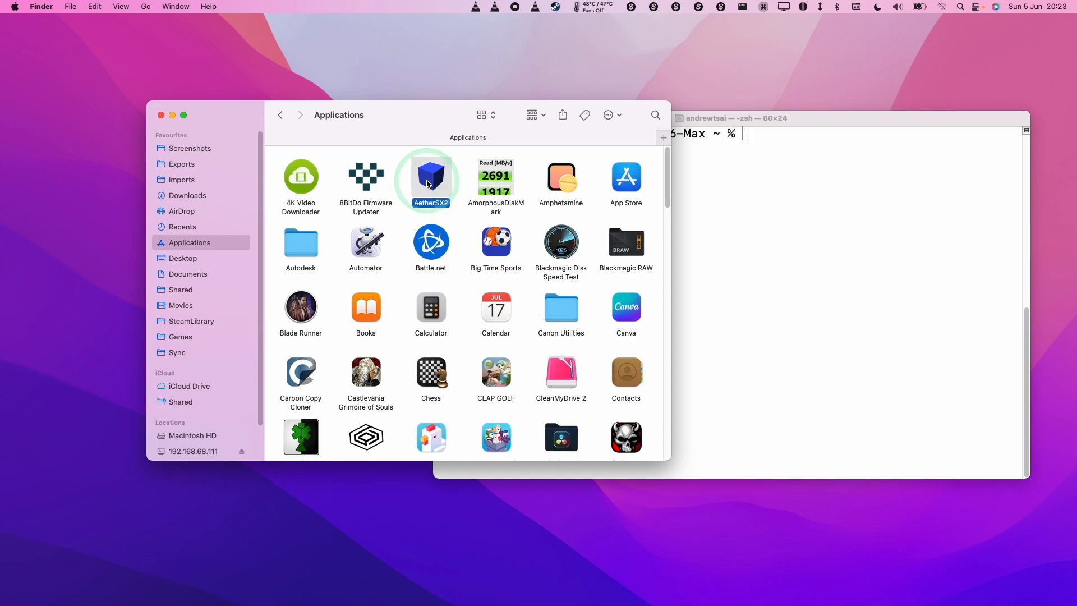
double_click(428, 177)
type("open")
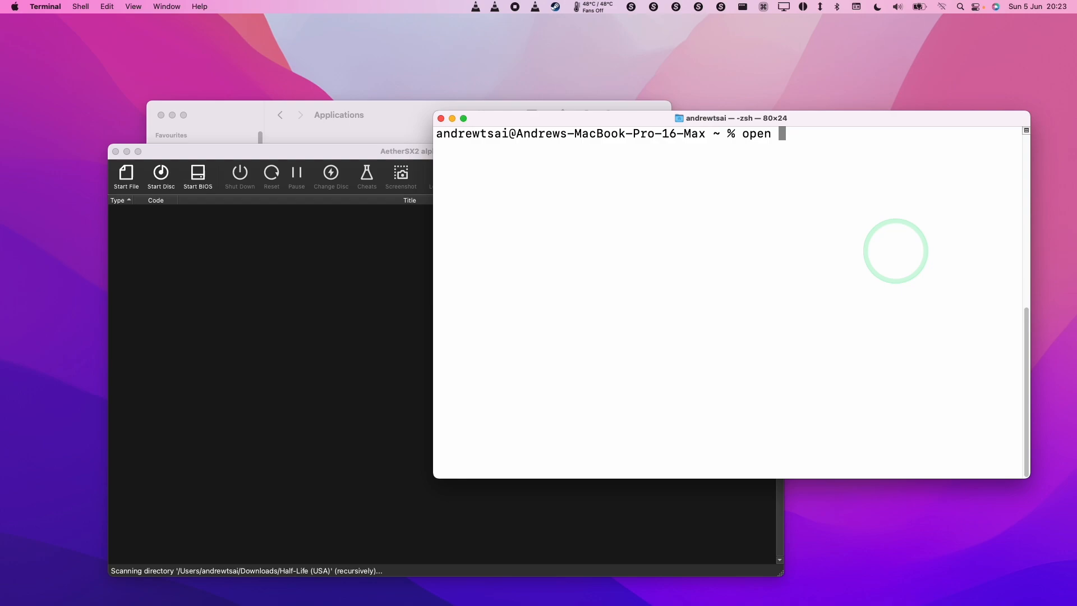
type("-n -a AetherSX2.app")
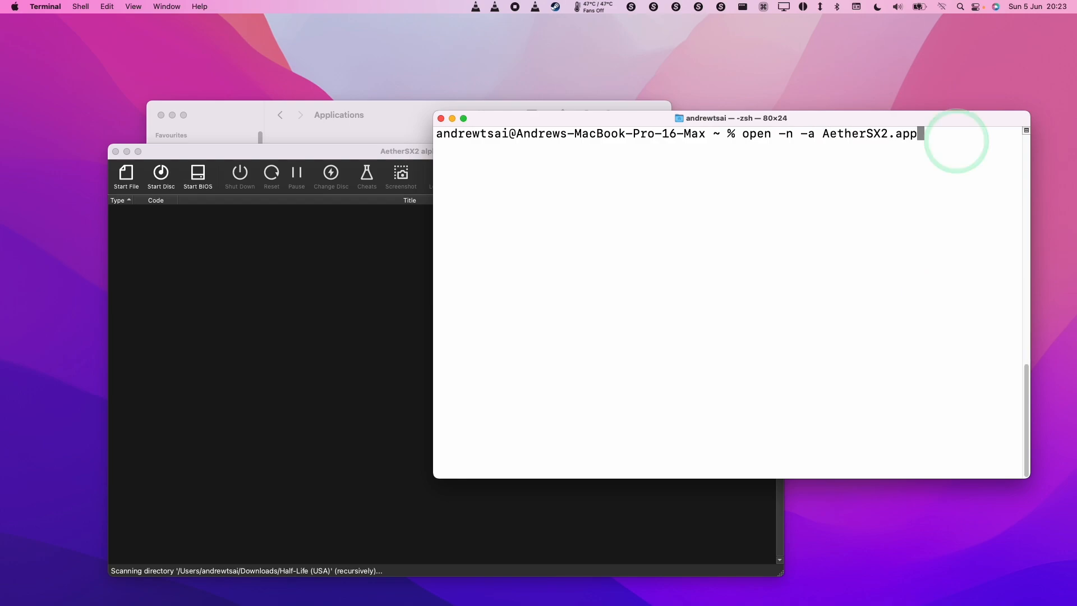